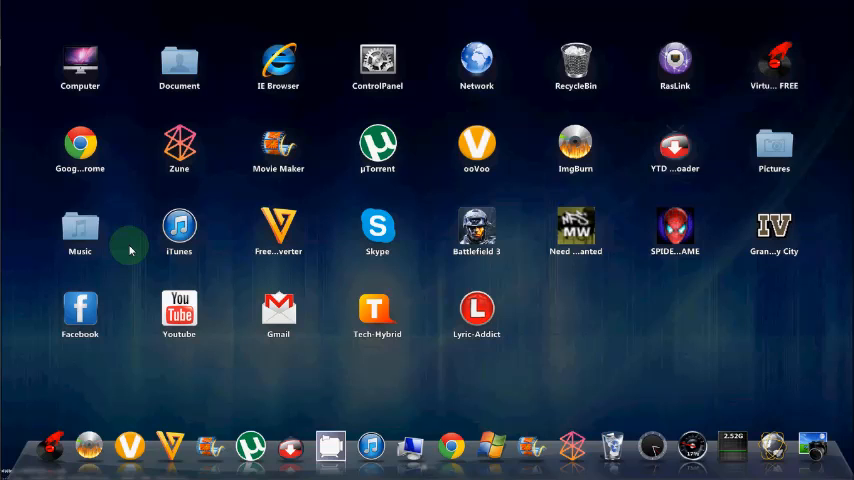
mouse_move(32, 228)
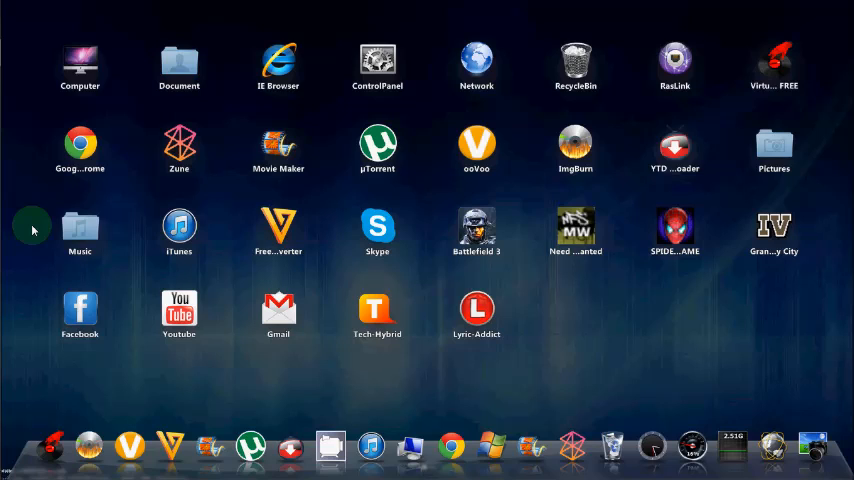
mouse_move(44, 230)
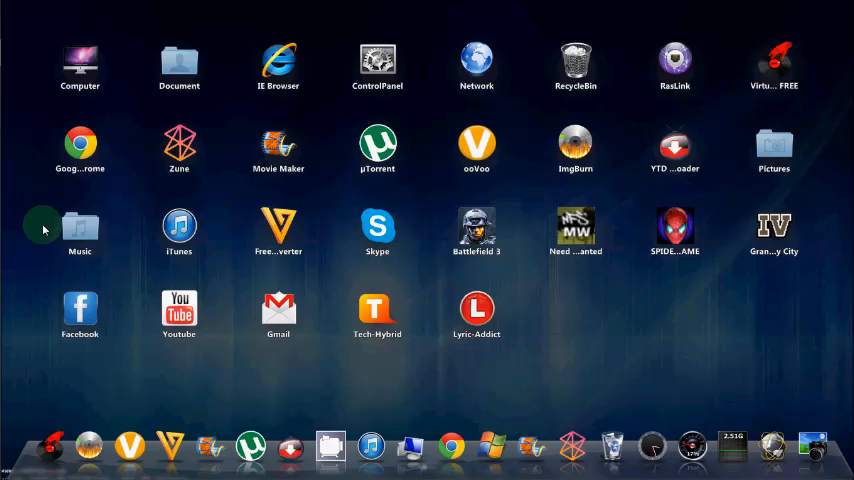
mouse_move(28, 114)
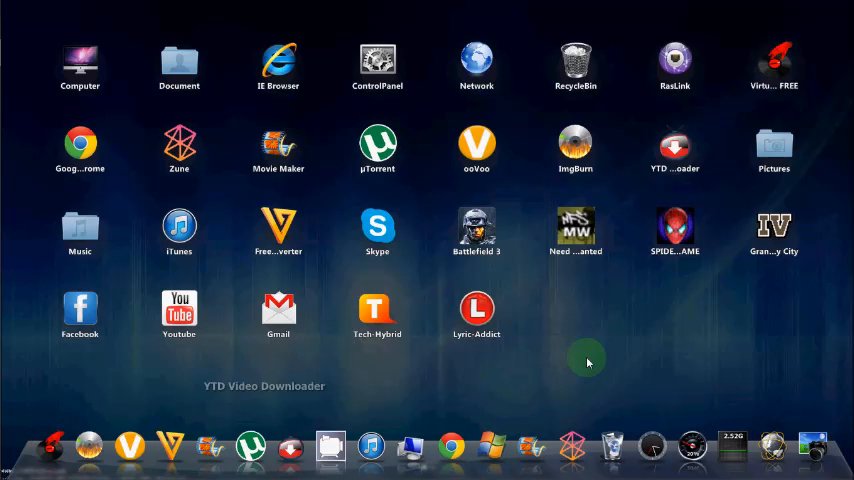
mouse_move(536, 368)
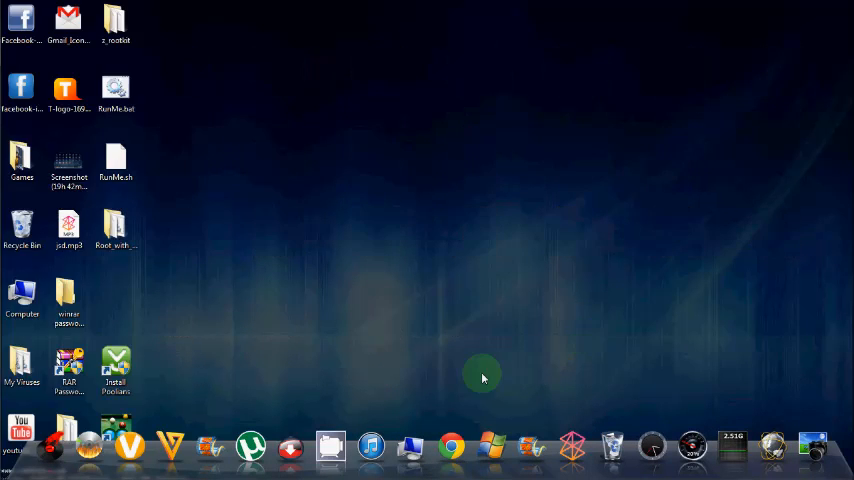
mouse_move(120, 256)
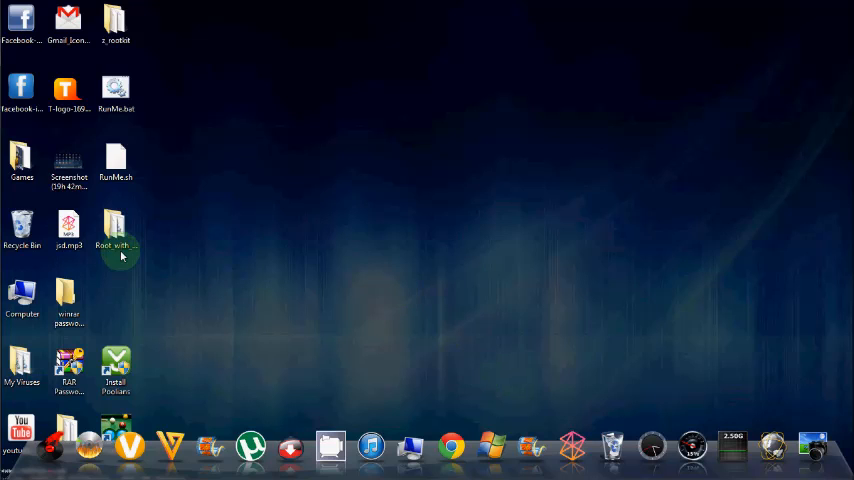
mouse_move(120, 230)
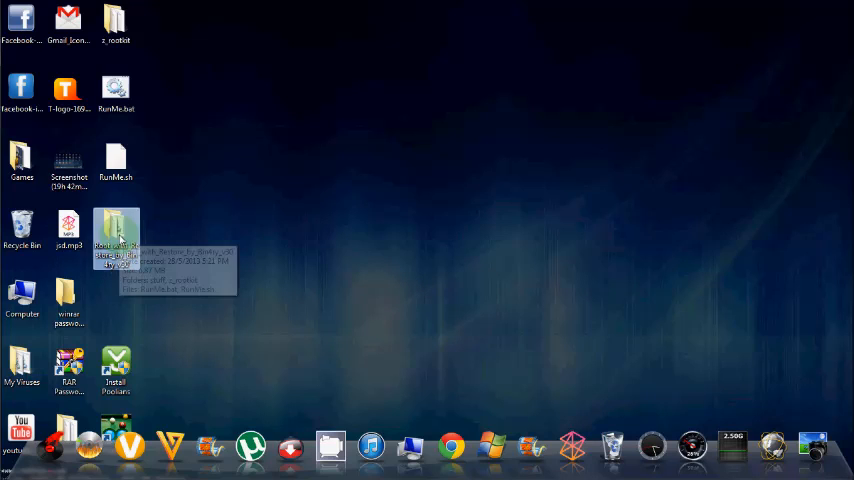
Open the Root_with_Restore desktop folder and select its RunMe.bat script
double_click(116, 236)
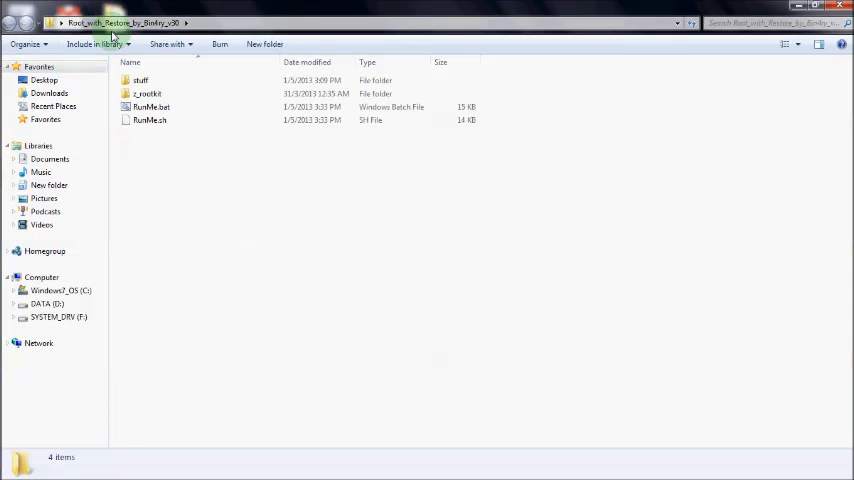
mouse_move(200, 156)
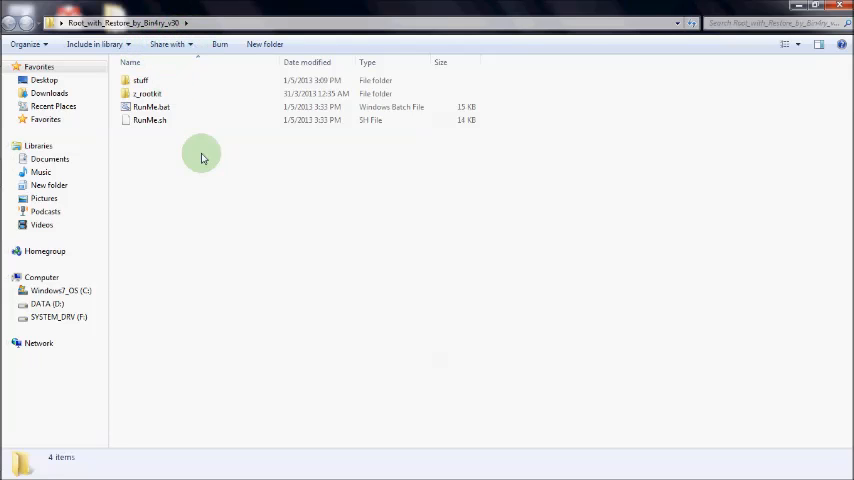
mouse_move(188, 64)
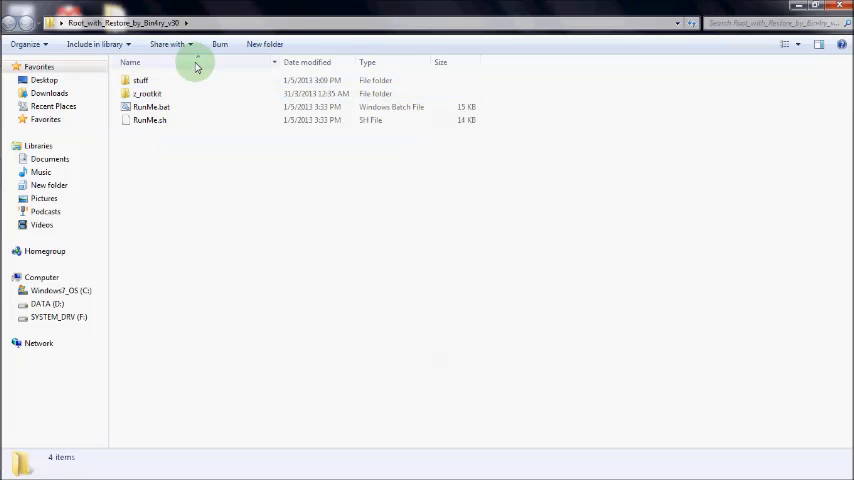
mouse_move(200, 148)
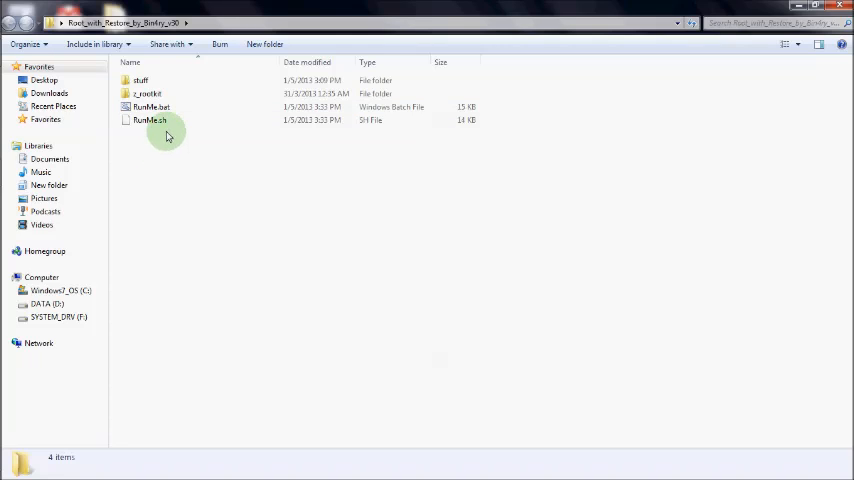
left_click(150, 104)
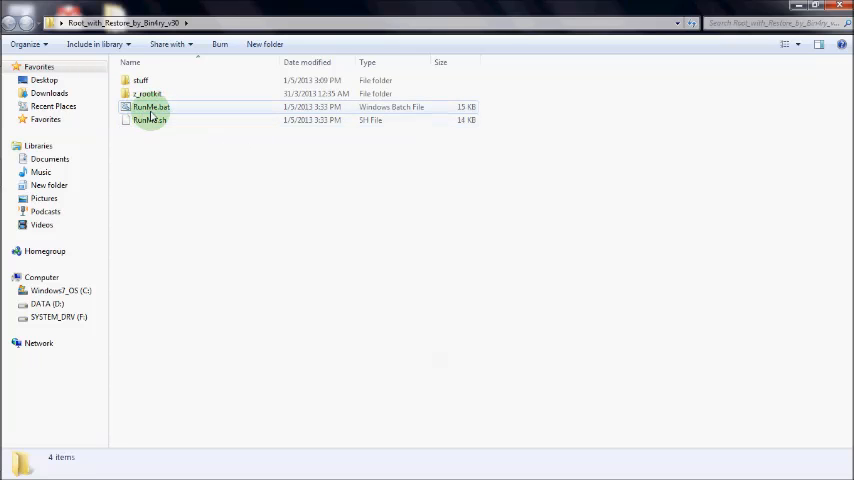
Launch RunMe.bat so Command Prompt shows the device-type menu, then expand the tray's hidden icons
double_click(152, 104)
type("1")
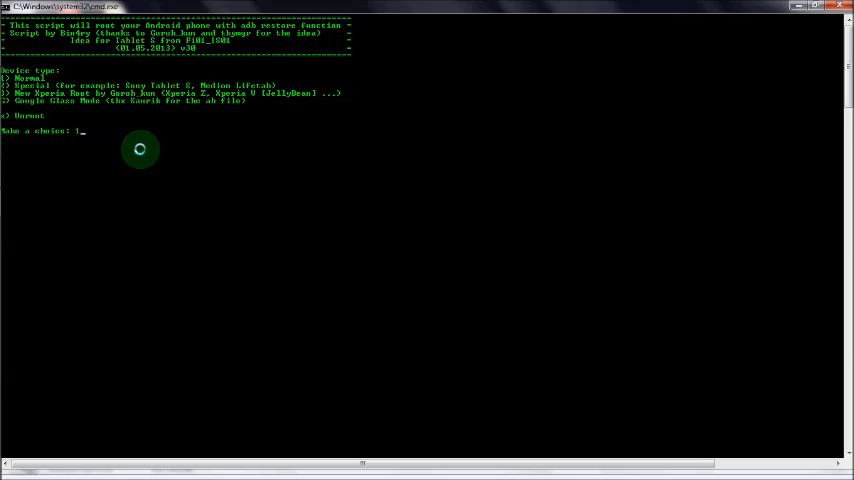
mouse_move(128, 142)
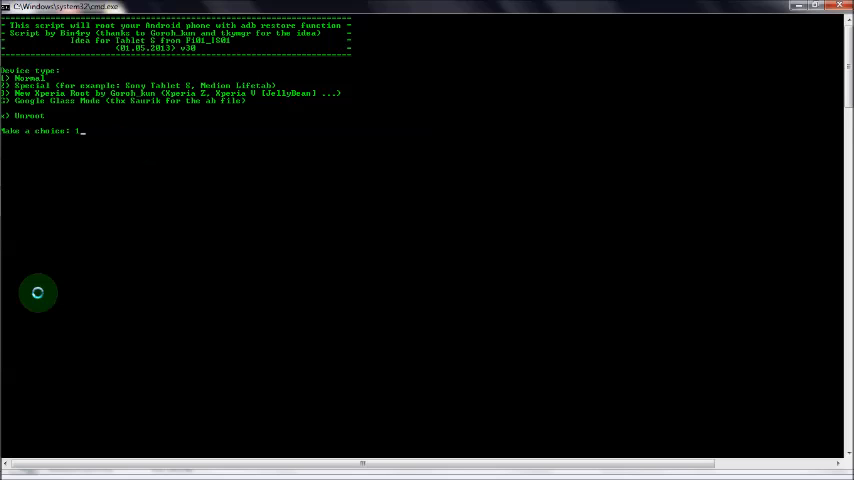
left_click(18, 420)
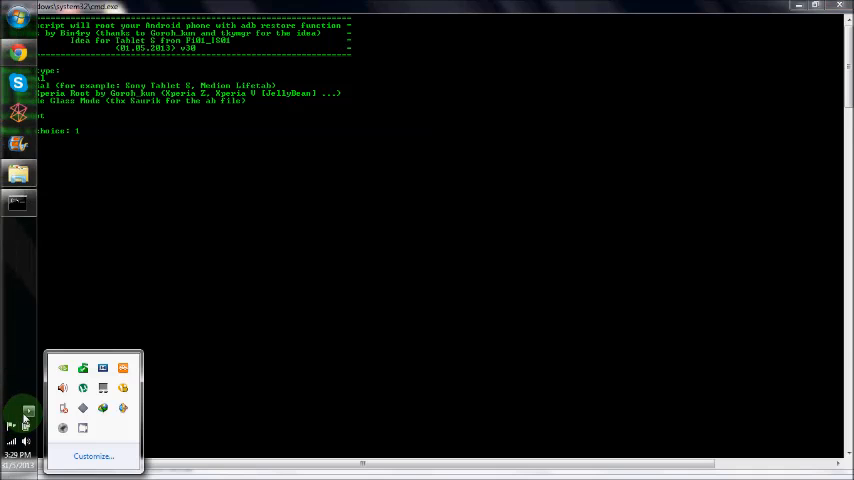